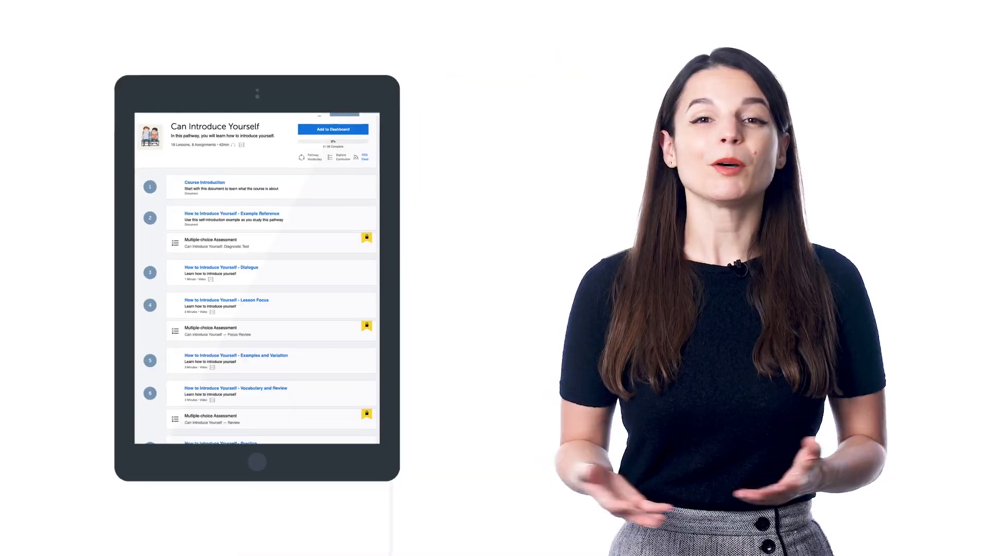
{"action": "scroll", "scroll_direction": "down", "scroll_amount": 3}
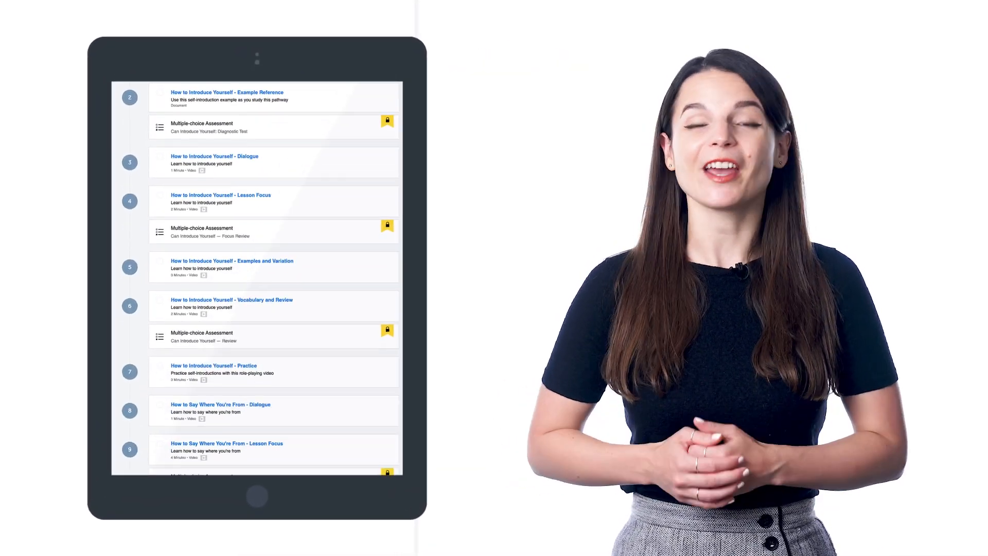
{"action": "scroll", "scroll_direction": "down", "scroll_amount": 3}
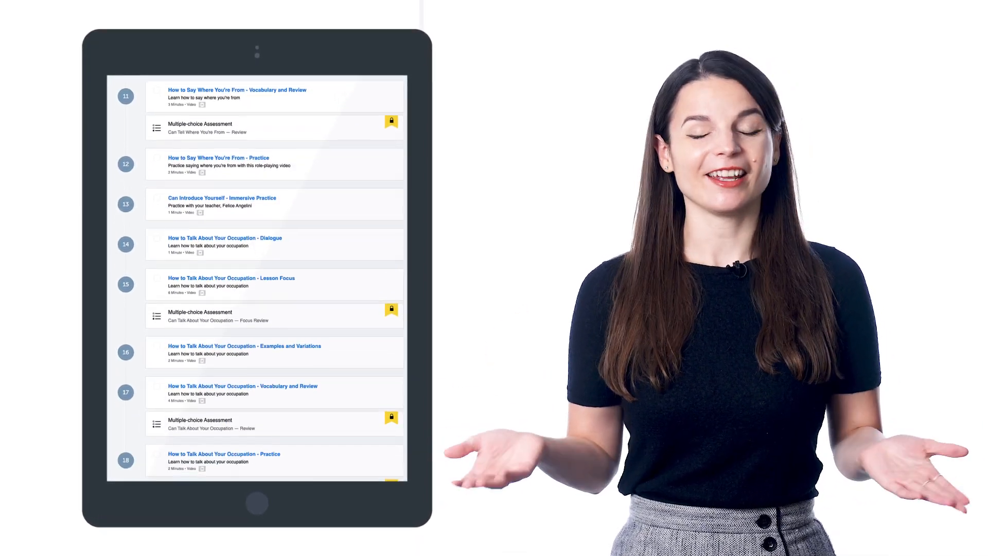
{"action": "scroll", "scroll_direction": "down", "scroll_amount": 3}
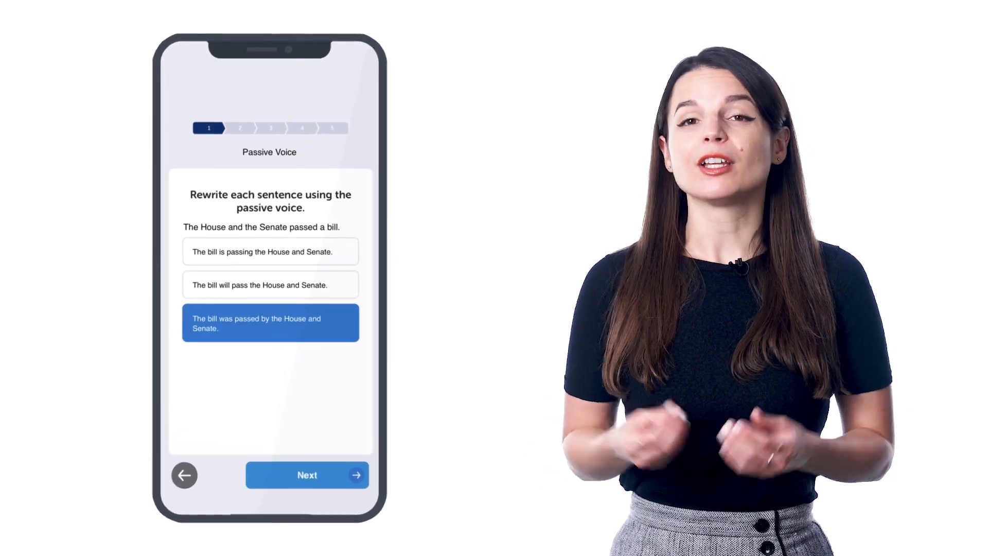
{"action": "left_click", "coordinate": [307, 474]}
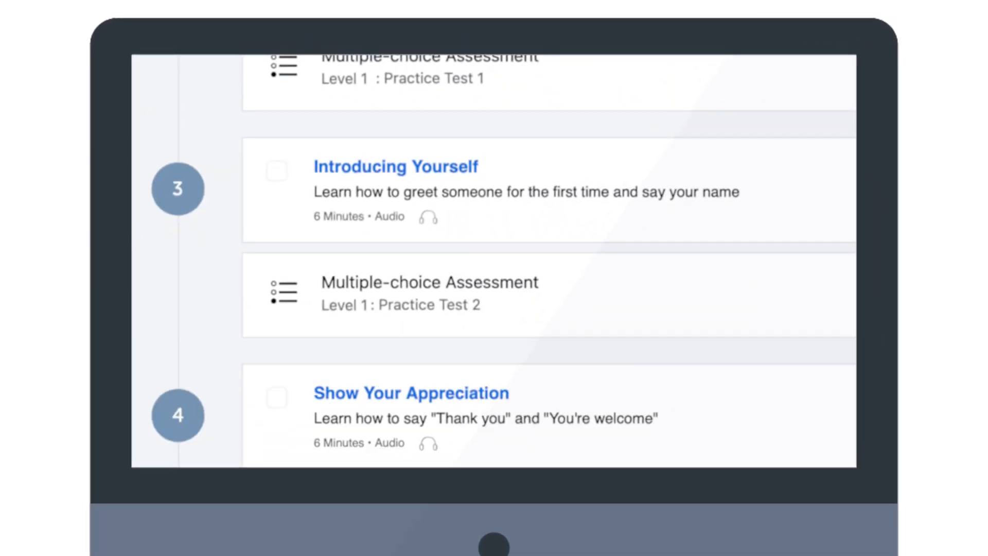
{"action": "scroll", "scroll_direction": "down", "scroll_amount": 3}
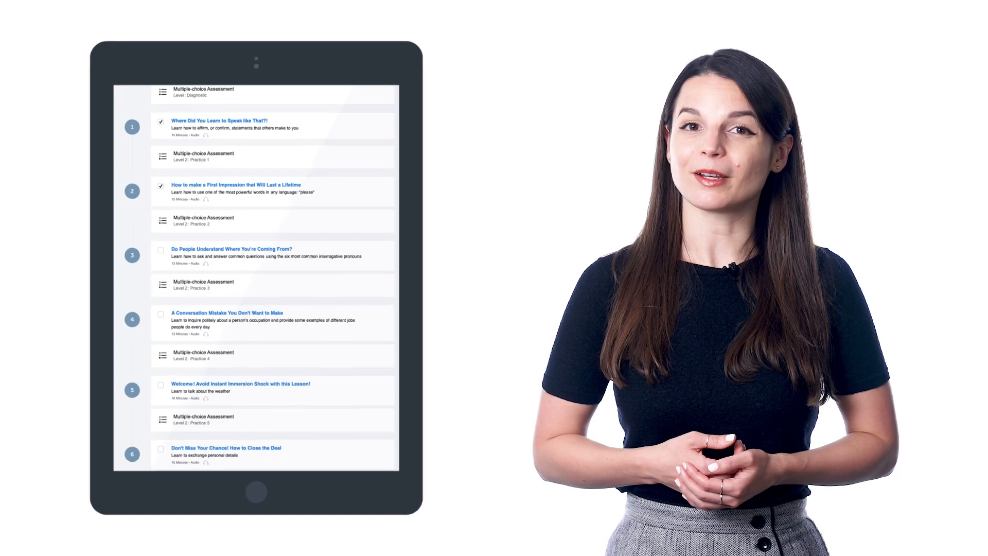
{"action": "scroll", "scroll_direction": "down", "scroll_amount": 3}
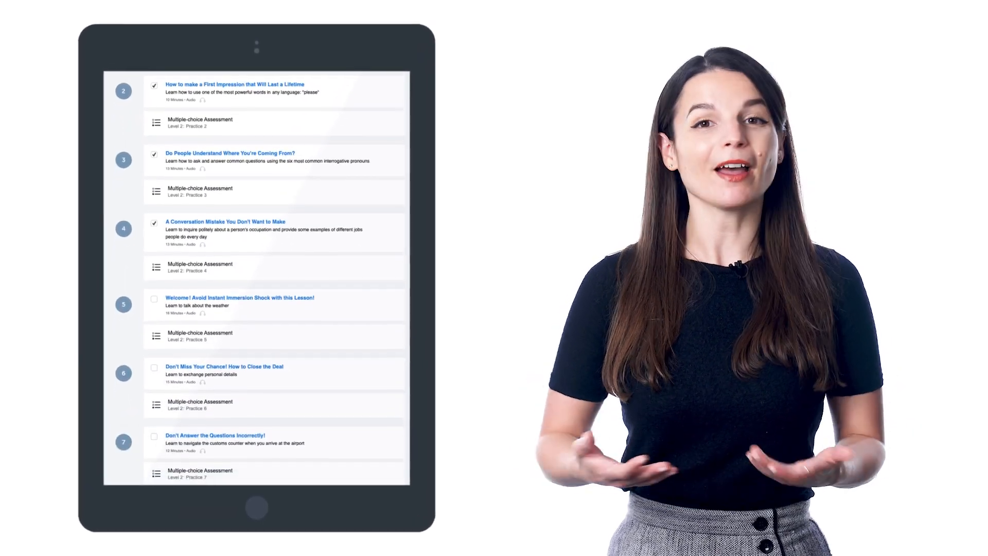